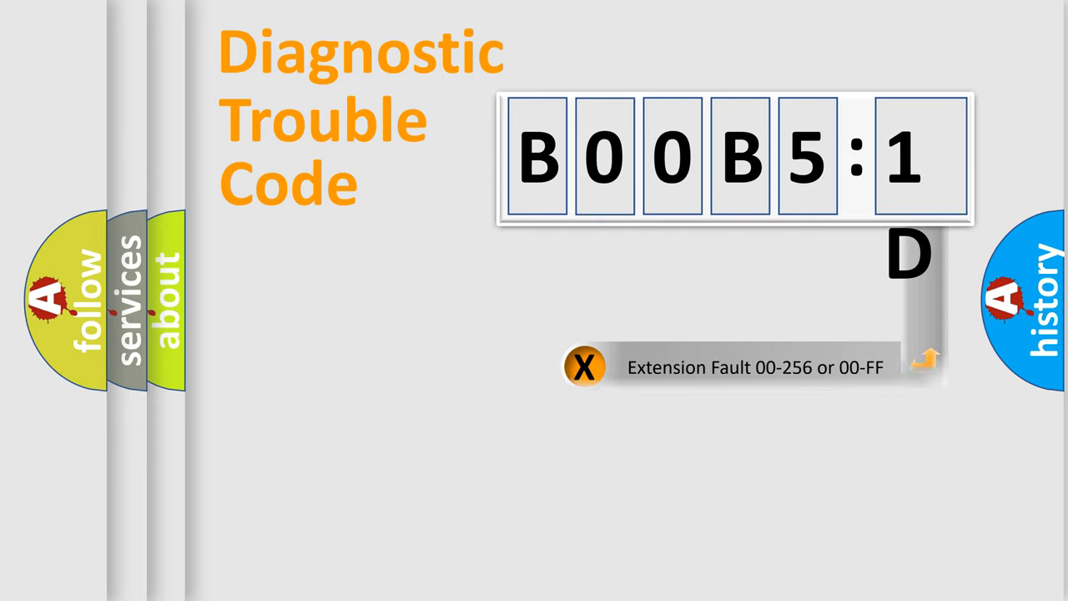
Advance from the B00B5:1D code breakdown to the airbagreset.sk DTC brand catalogue
{"action": "left_click", "coordinate": [584, 367]}
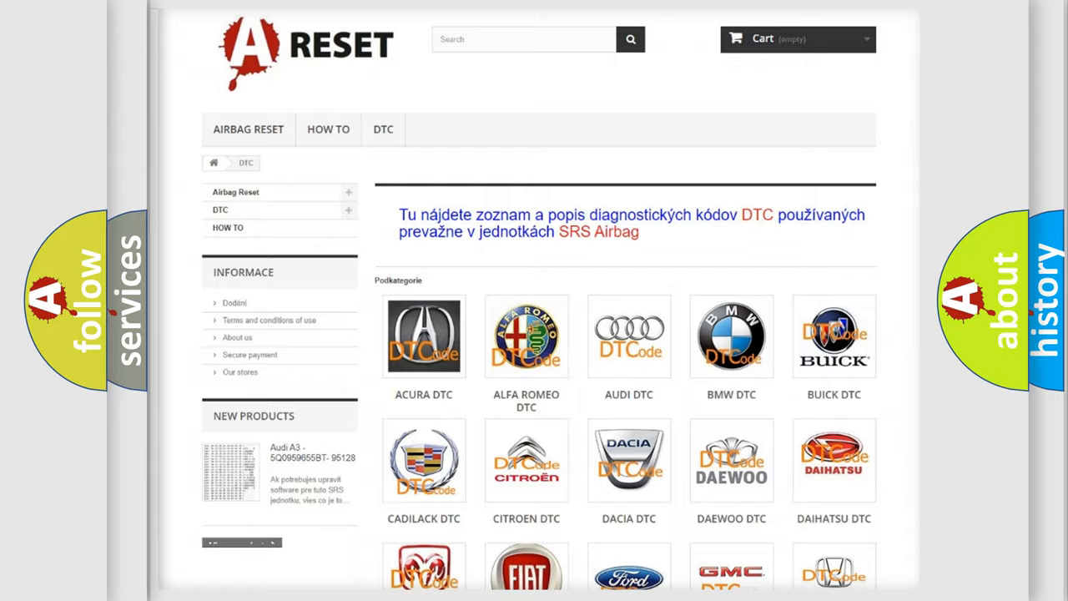
Browse the Fiat DTC list from B000111 down through the B1 and C codes
{"action": "scroll", "scroll_direction": "down", "scroll_amount": 3}
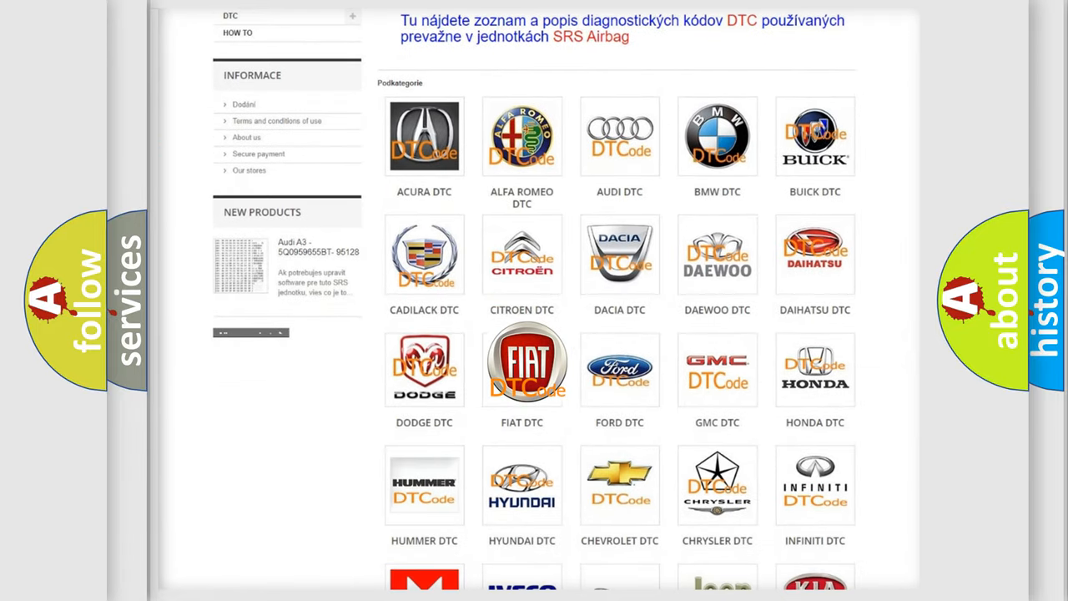
{"action": "left_click", "coordinate": [521, 364]}
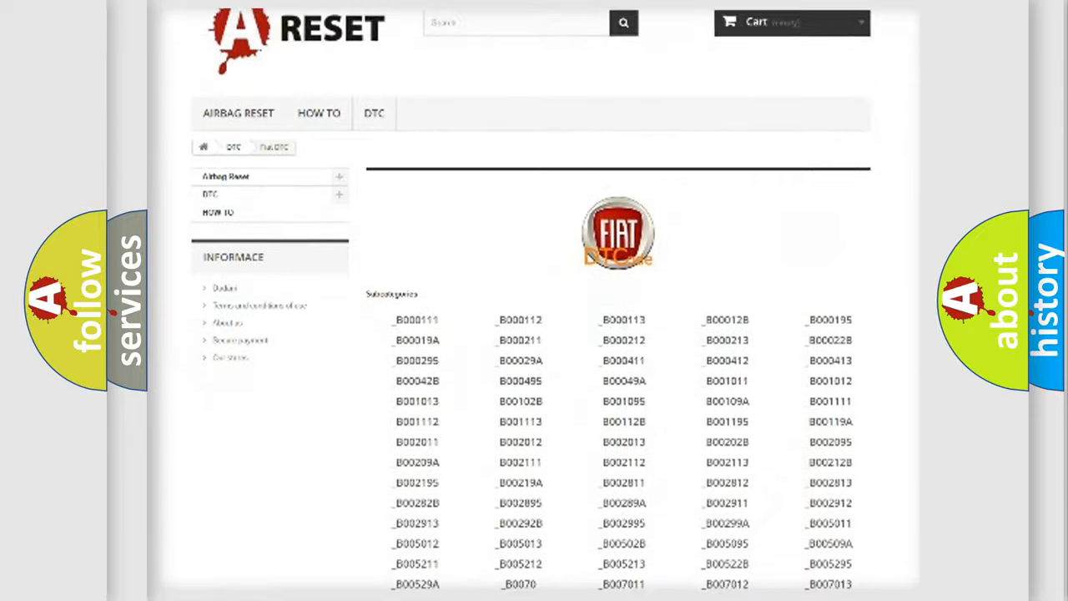
{"action": "scroll", "scroll_direction": "down", "scroll_amount": 3}
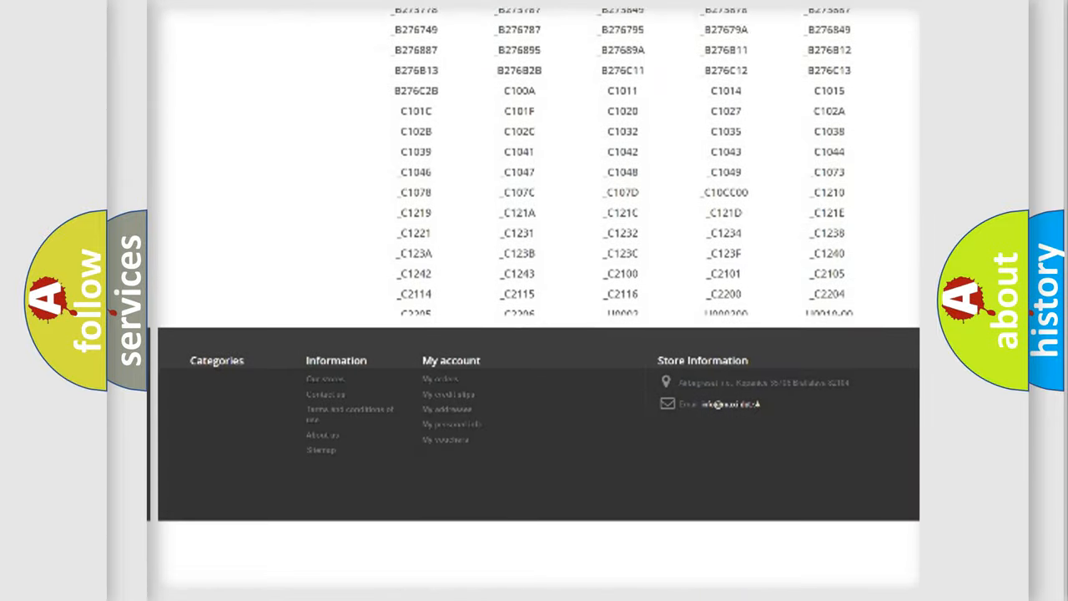
{"action": "scroll", "scroll_direction": "down", "scroll_amount": 3}
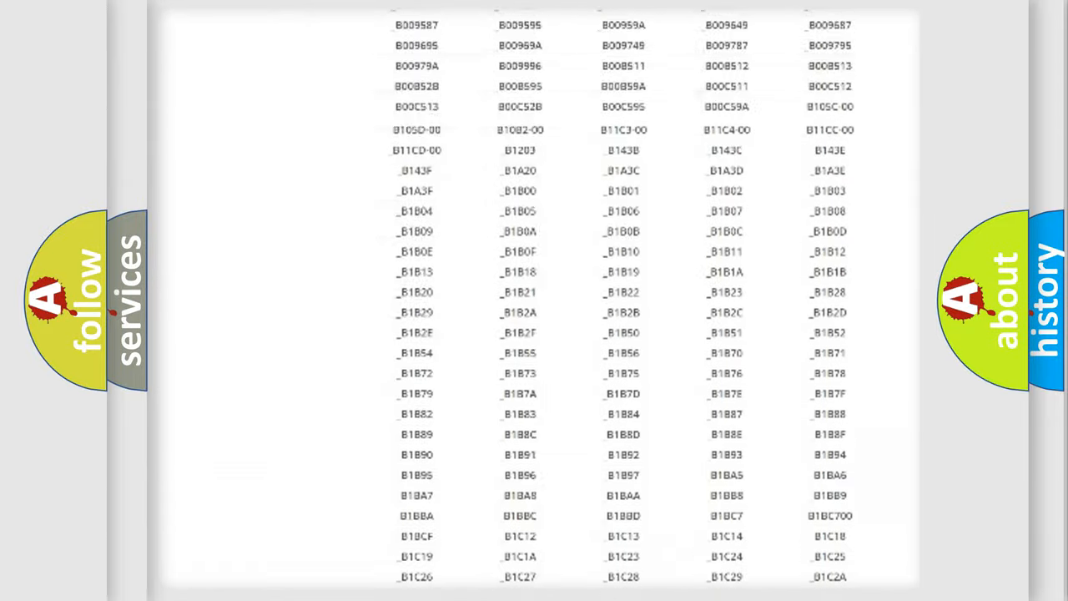